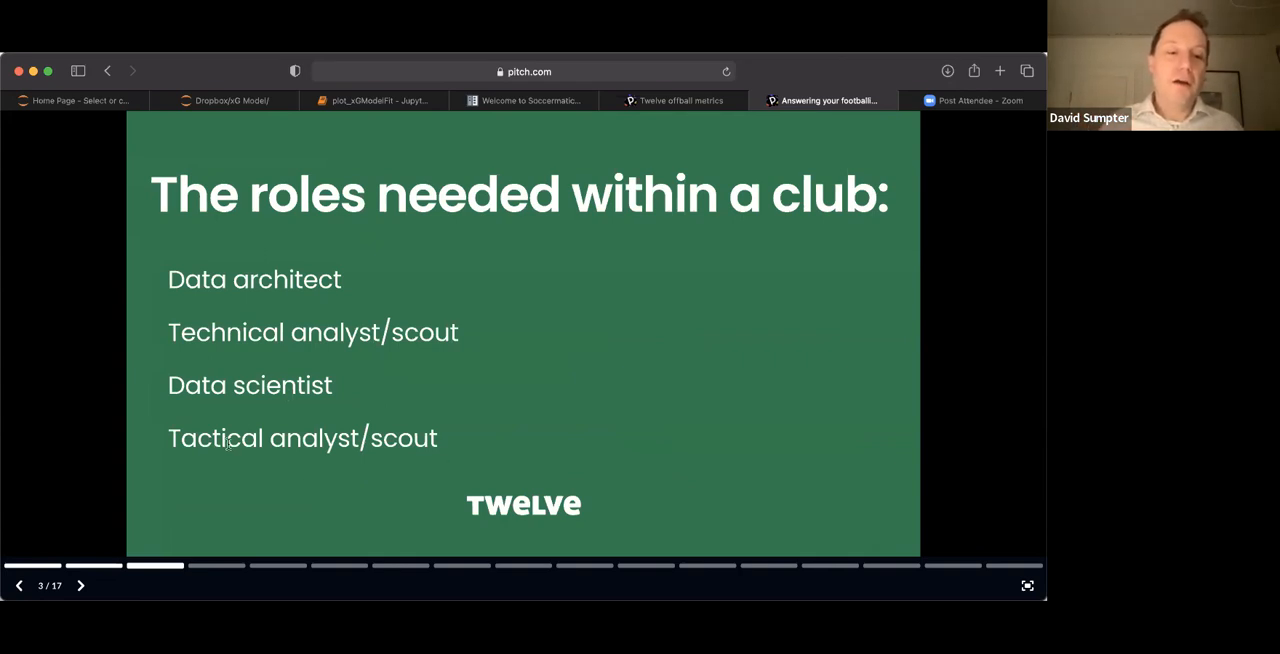
mouse_move(375, 284)
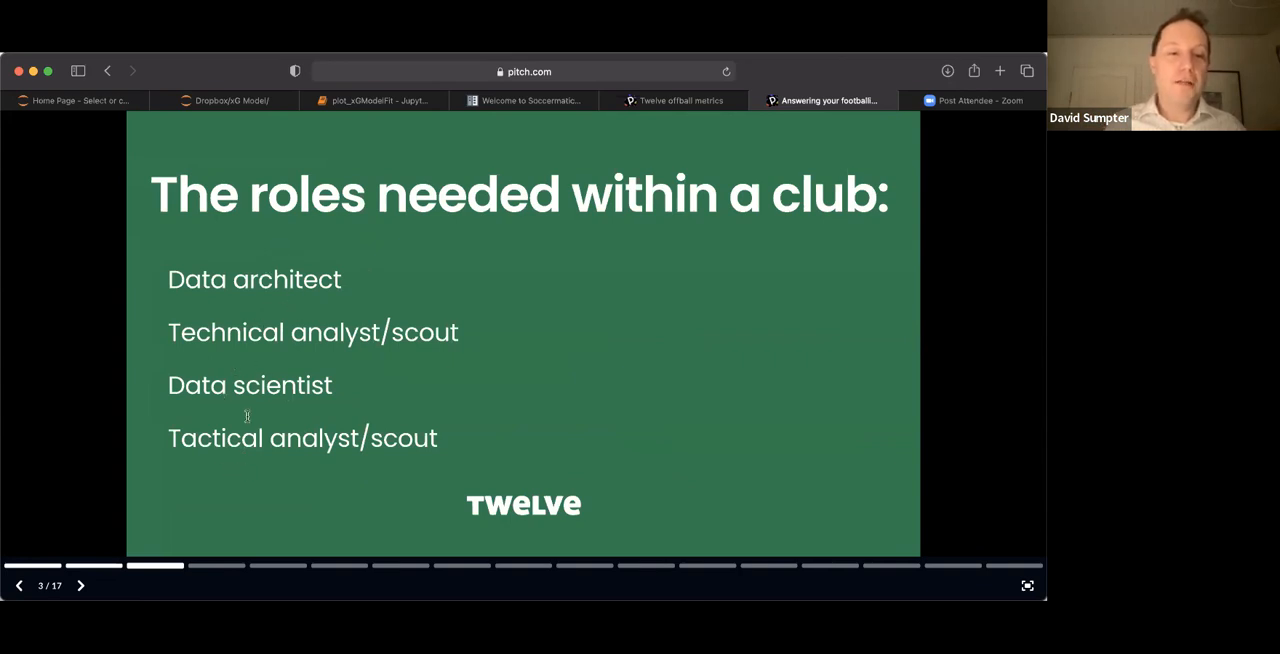
mouse_move(150, 410)
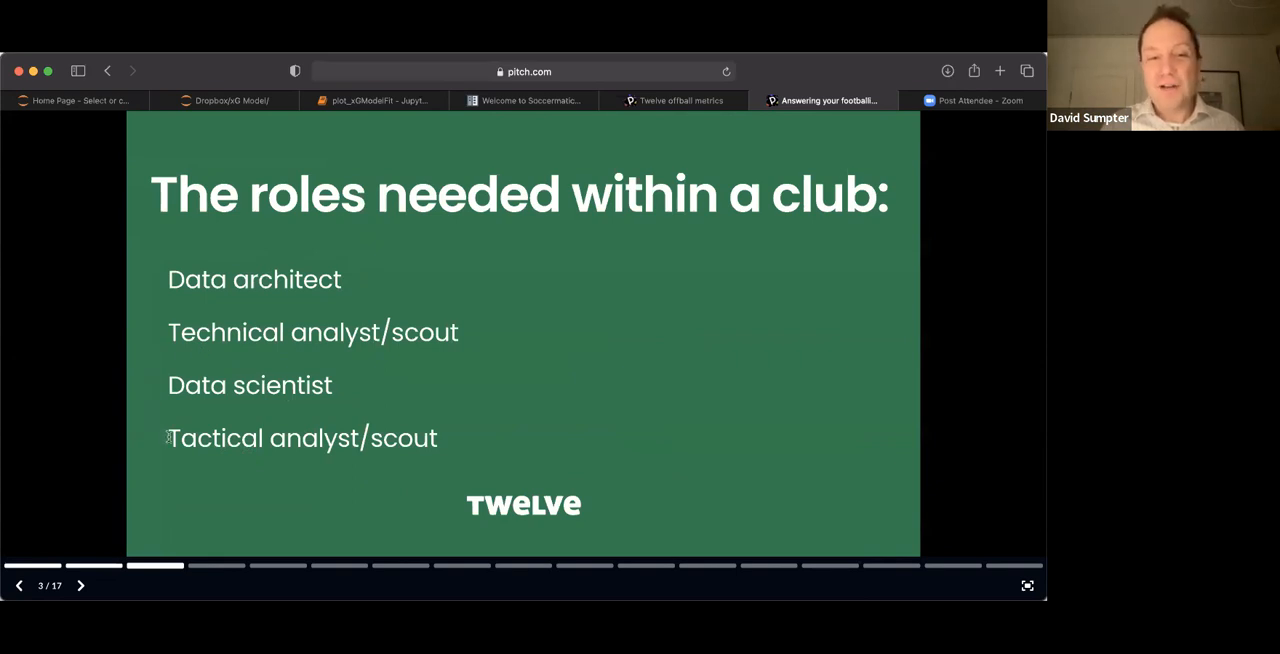
Advance the deck to slide 4, 'Where most clubs are now'.
click(80, 585)
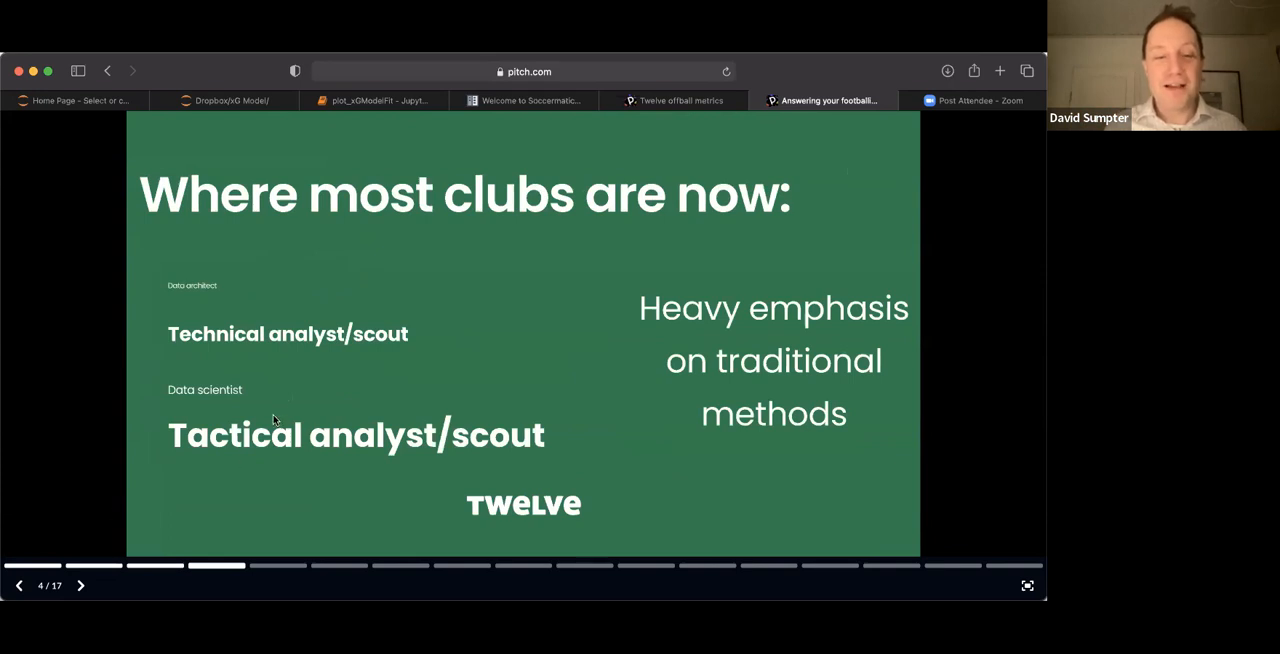
mouse_move(200, 357)
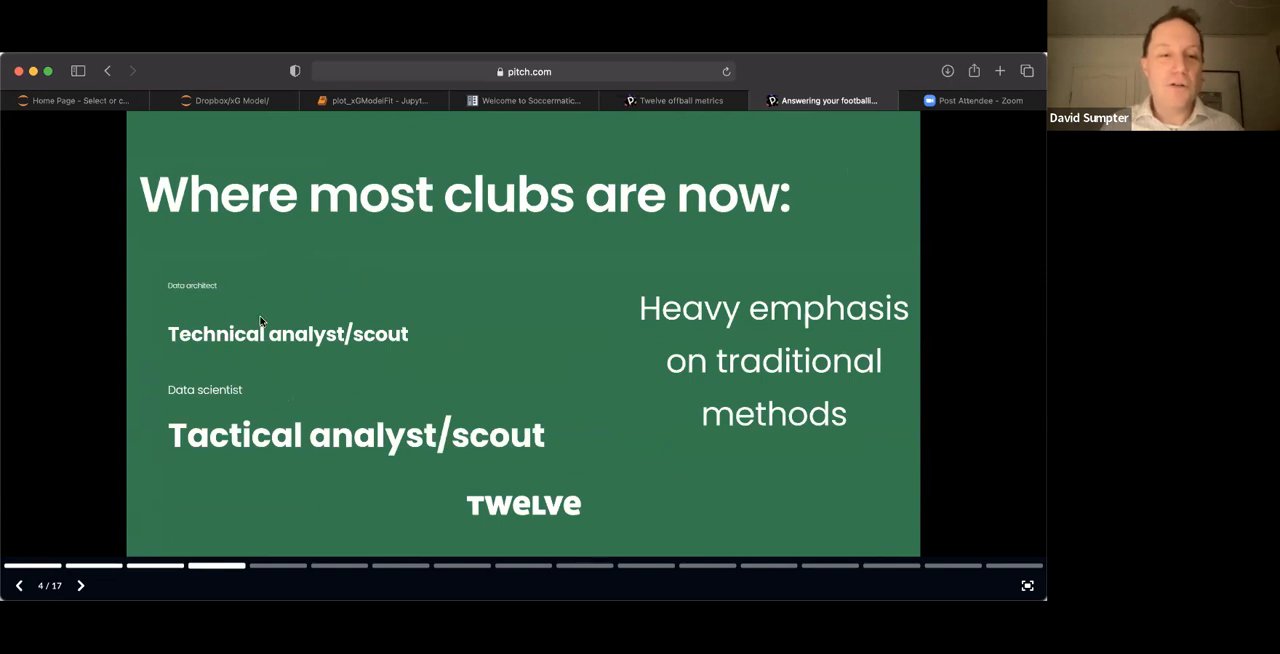
mouse_move(378, 465)
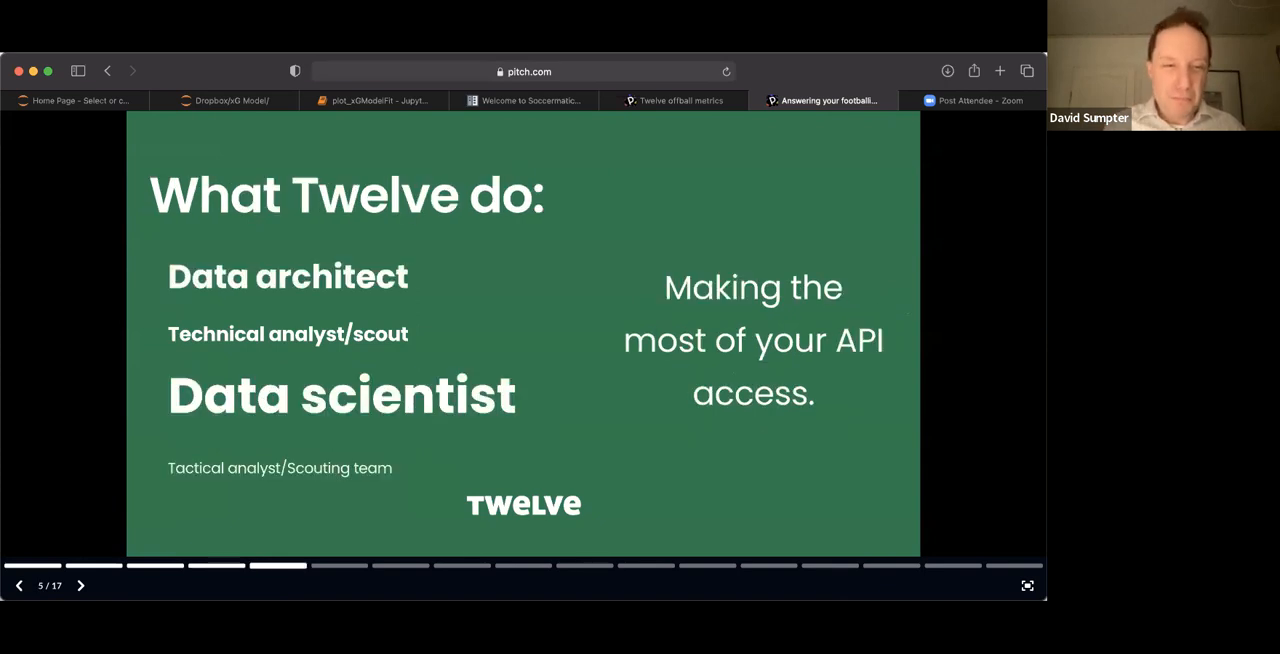
mouse_move(475, 442)
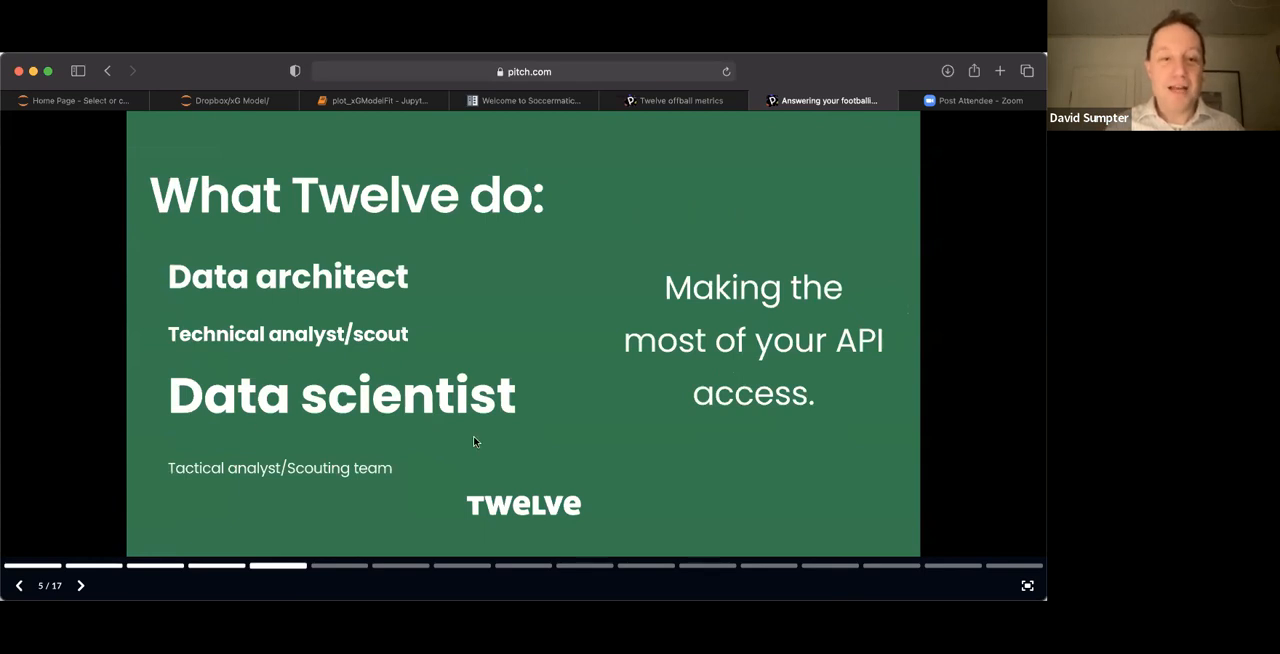
mouse_move(282, 288)
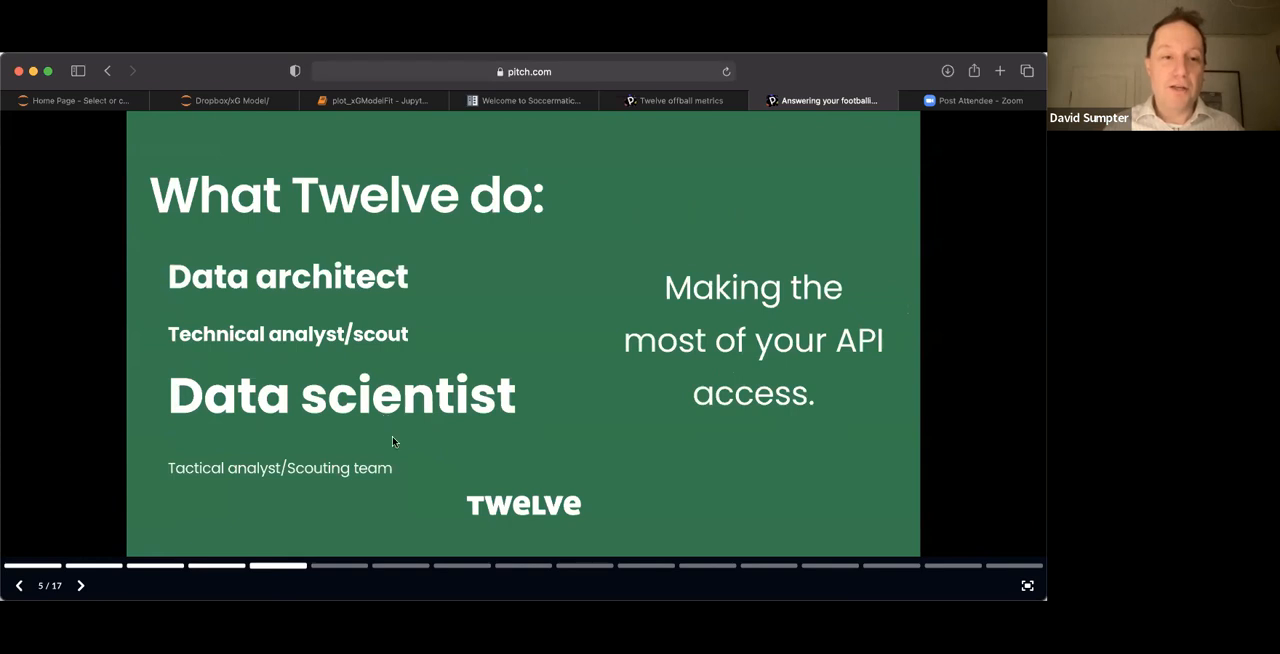
mouse_move(324, 447)
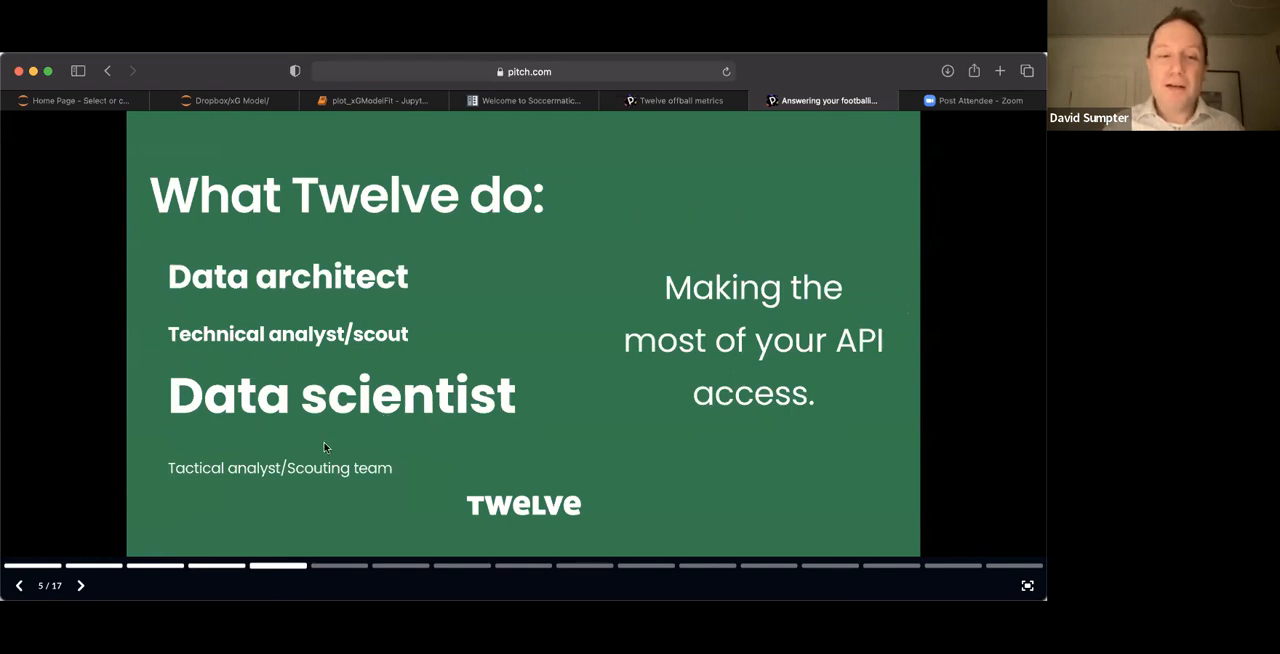
Advance past slide 5 to slide 6, 'How we work with you'.
click(18, 585)
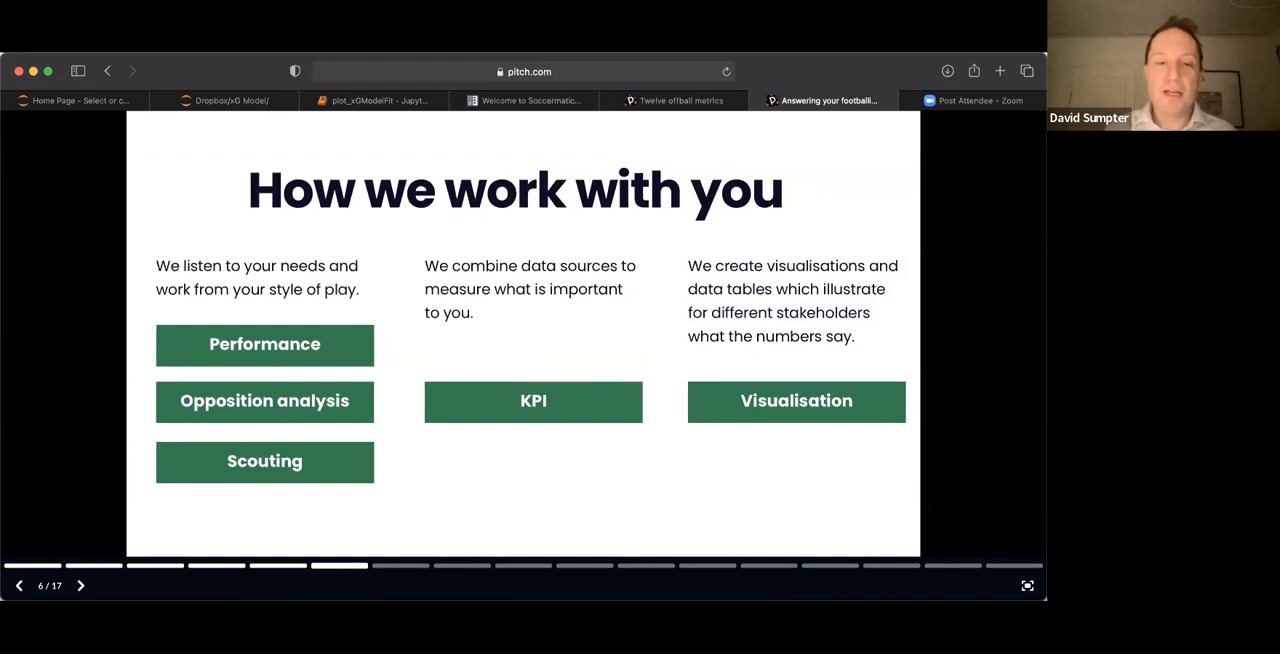
Advance to slide 7, 'Examples', showing the performance goal, KPI and transition map.
click(80, 585)
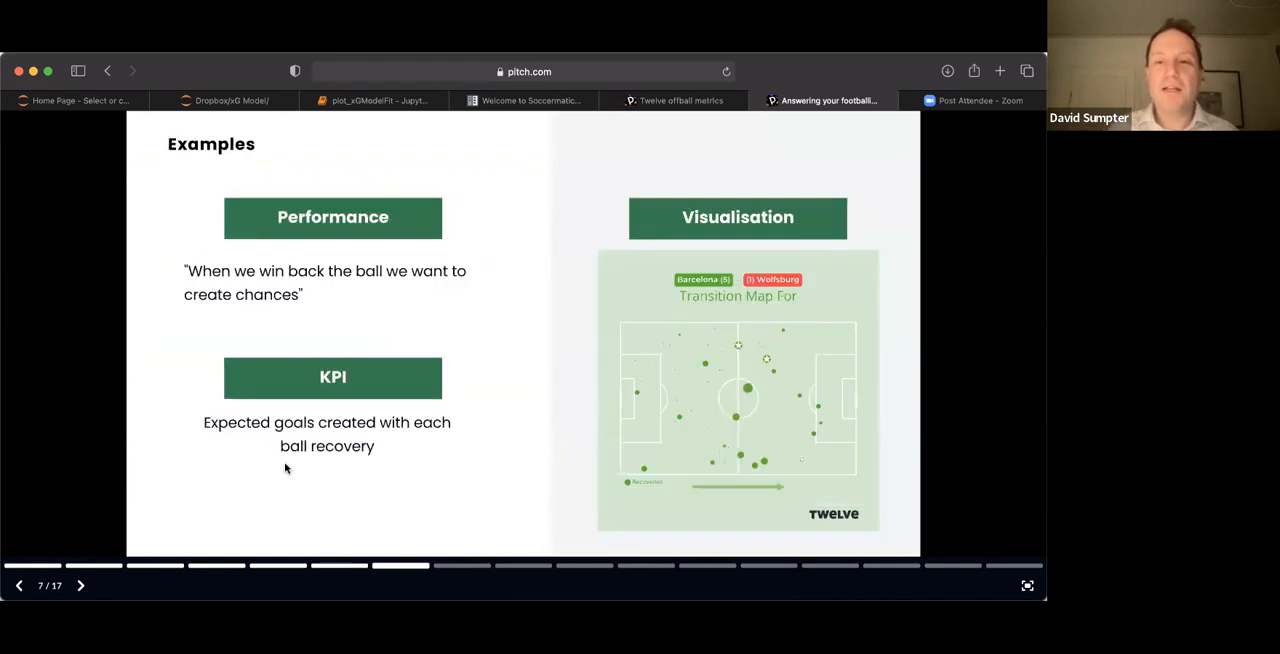
mouse_move(676, 345)
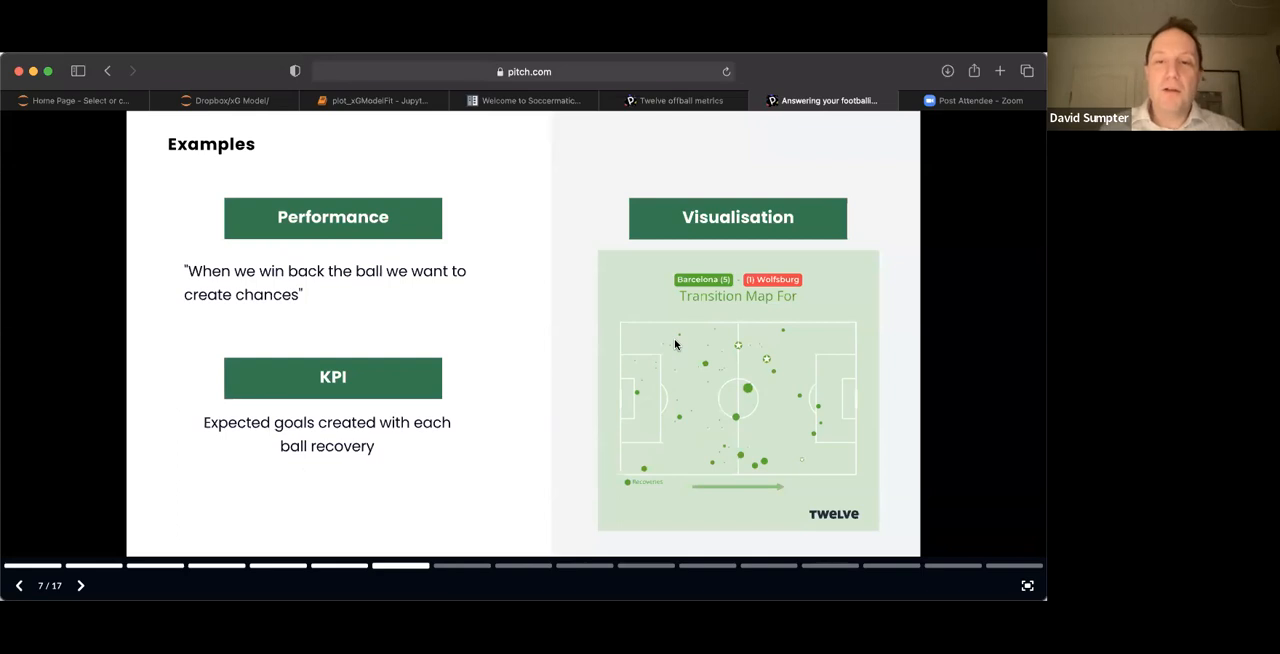
mouse_move(497, 335)
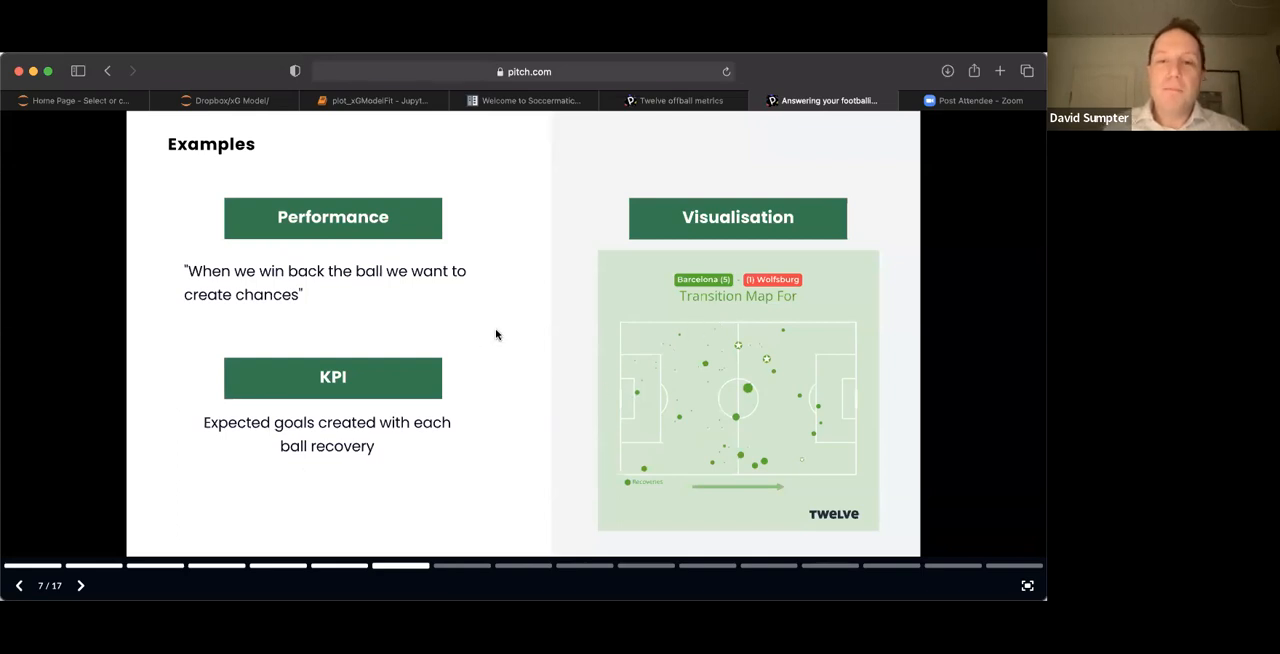
mouse_move(433, 330)
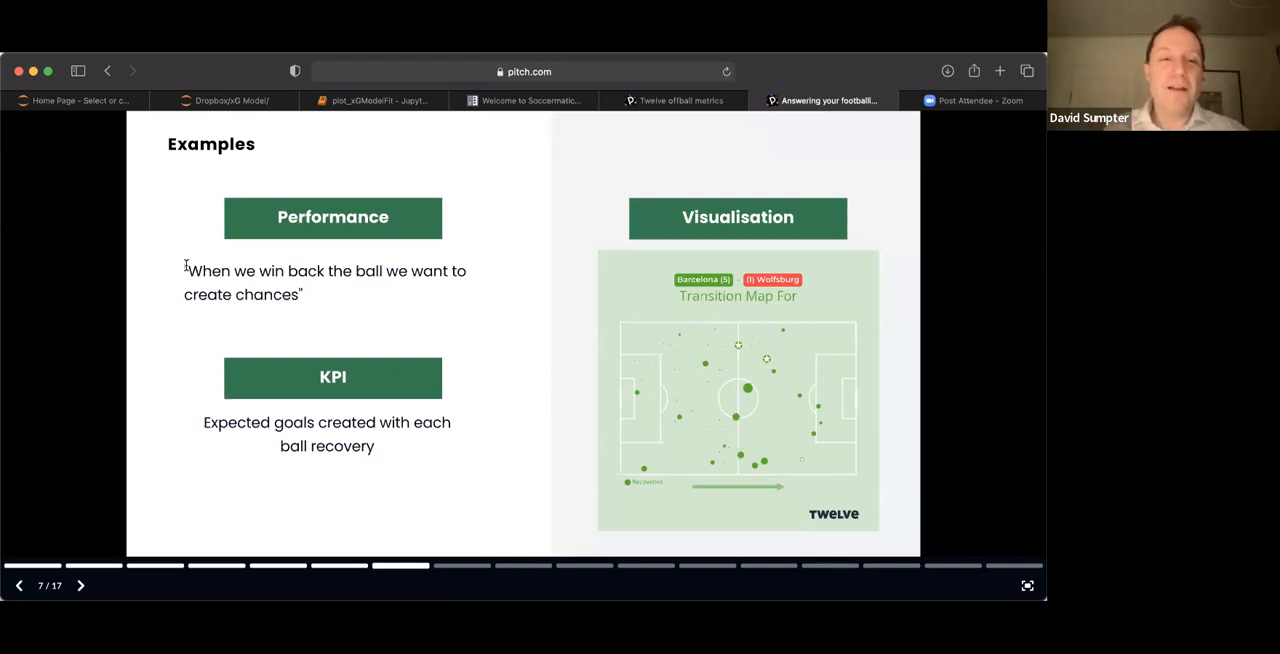
mouse_move(281, 324)
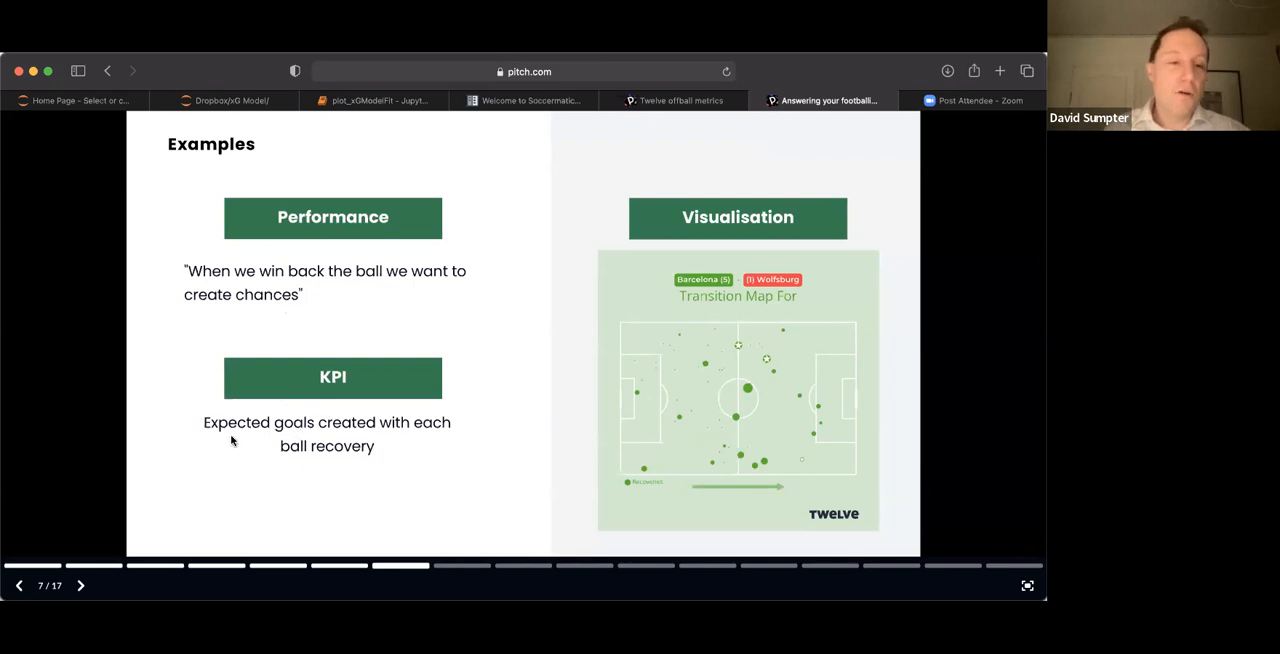
mouse_move(443, 440)
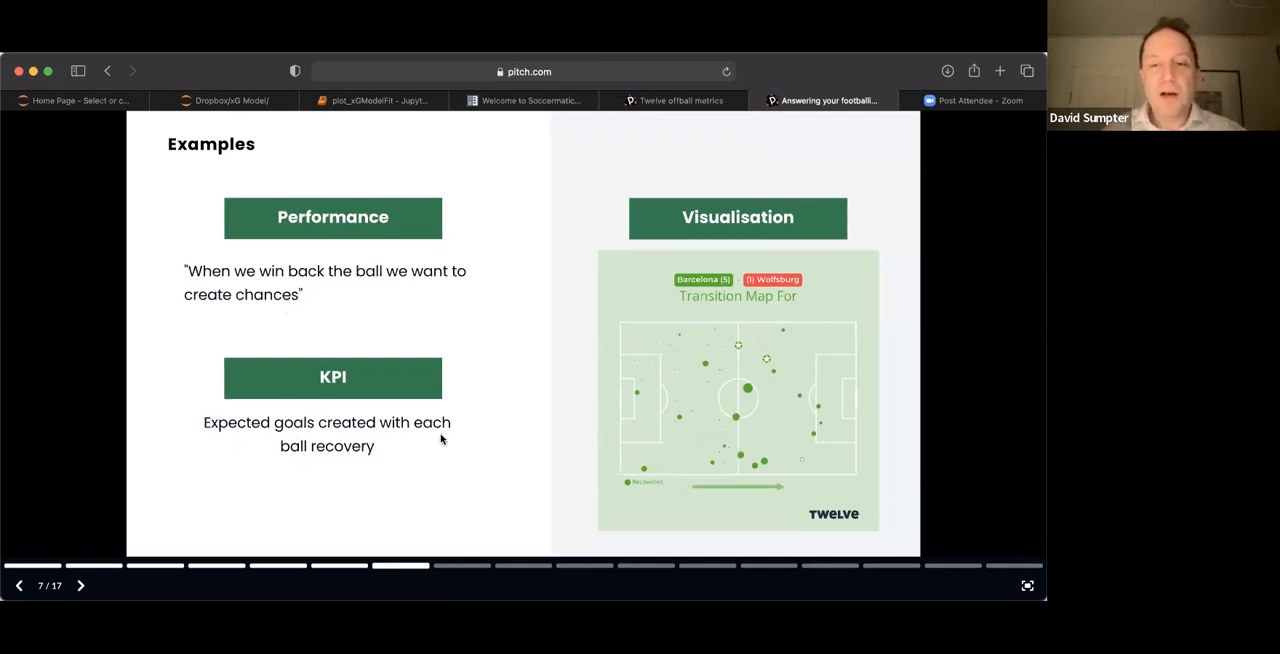
mouse_move(770, 396)
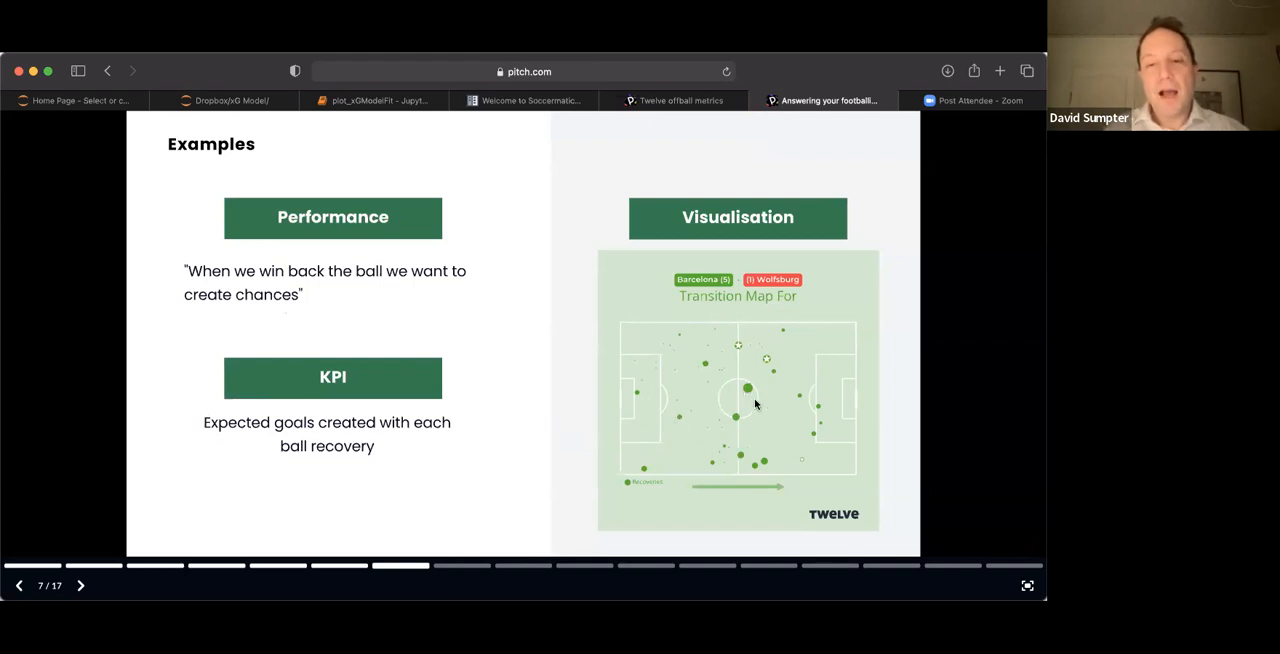
mouse_move(773, 367)
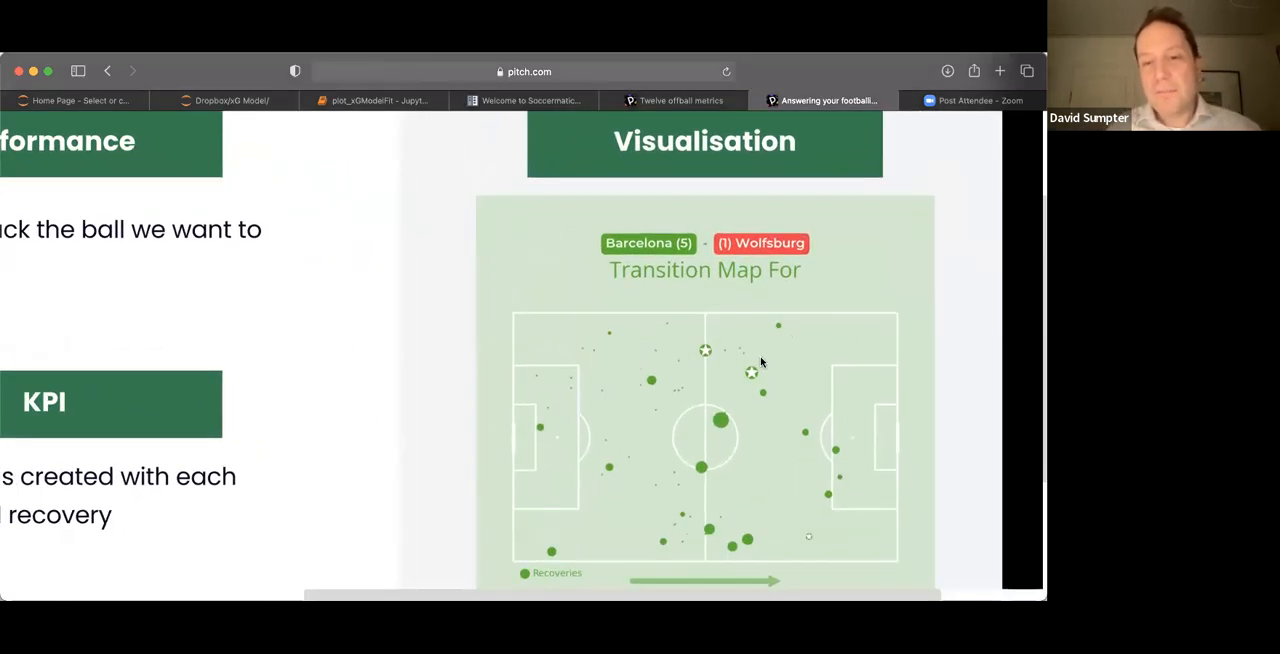
mouse_move(682, 396)
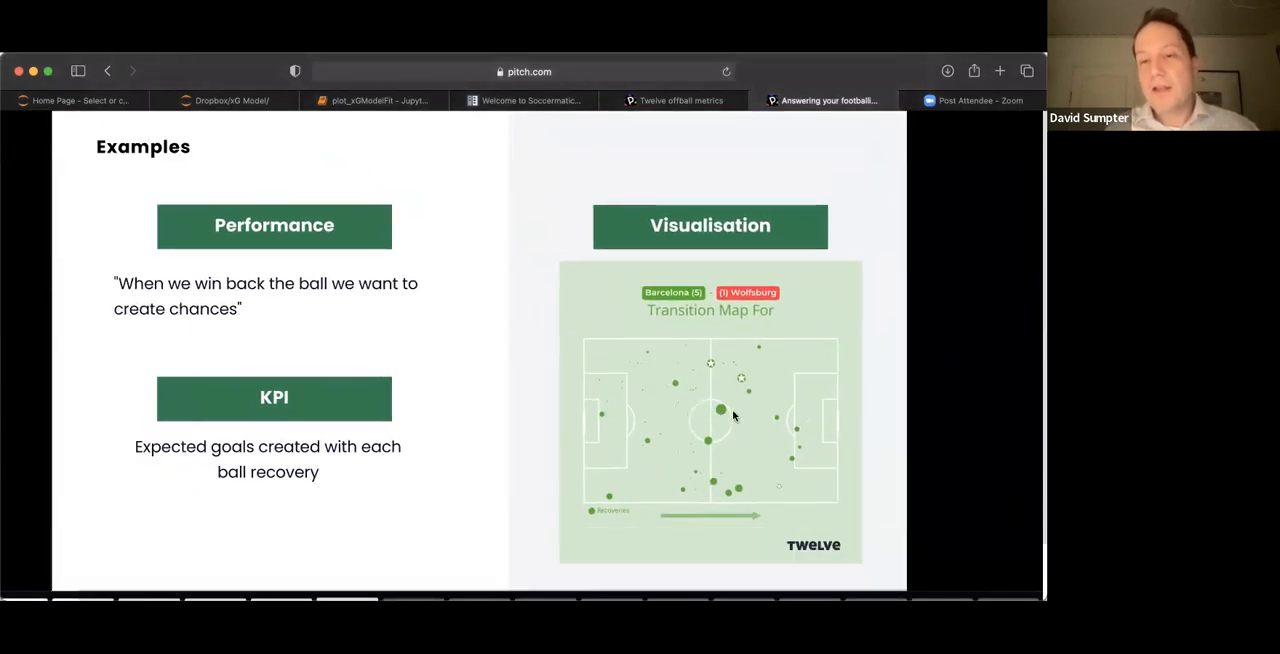
mouse_move(725, 507)
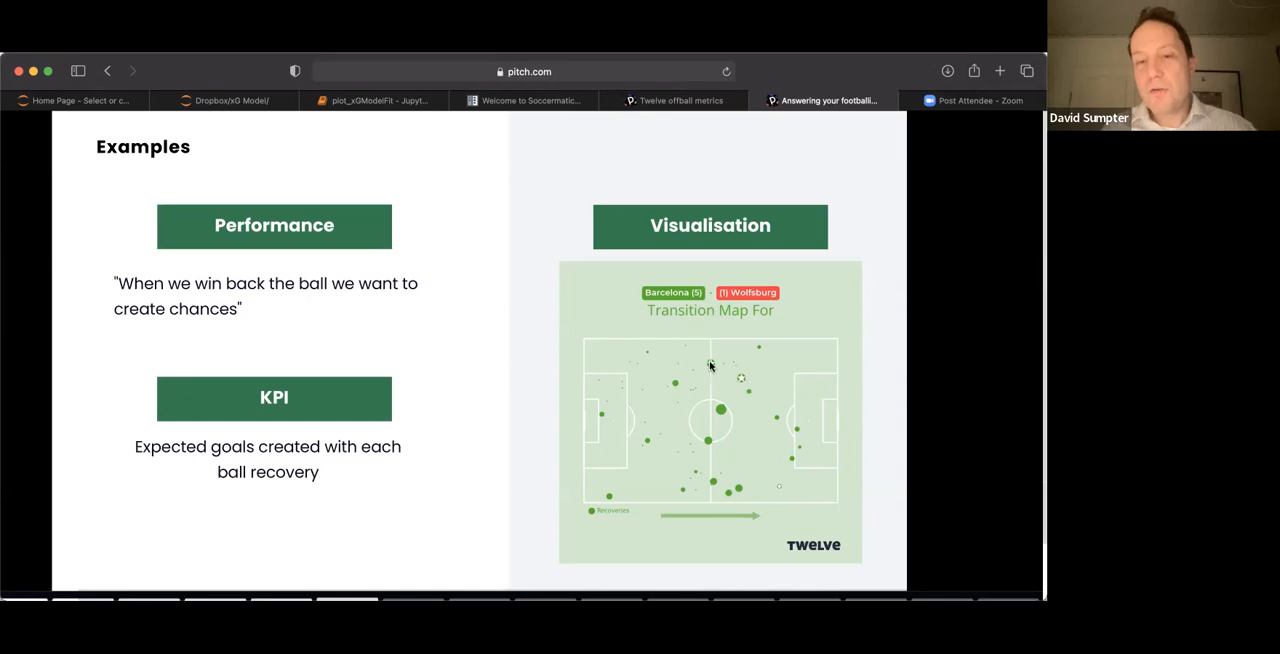
mouse_move(720, 390)
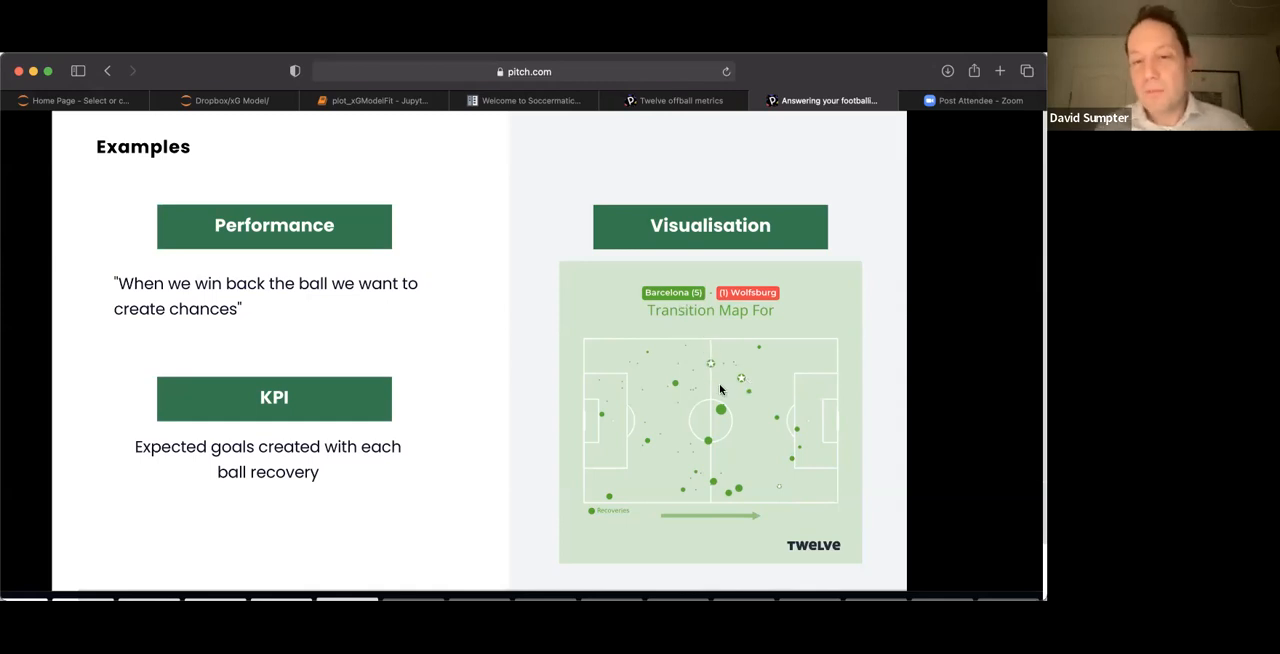
mouse_move(770, 490)
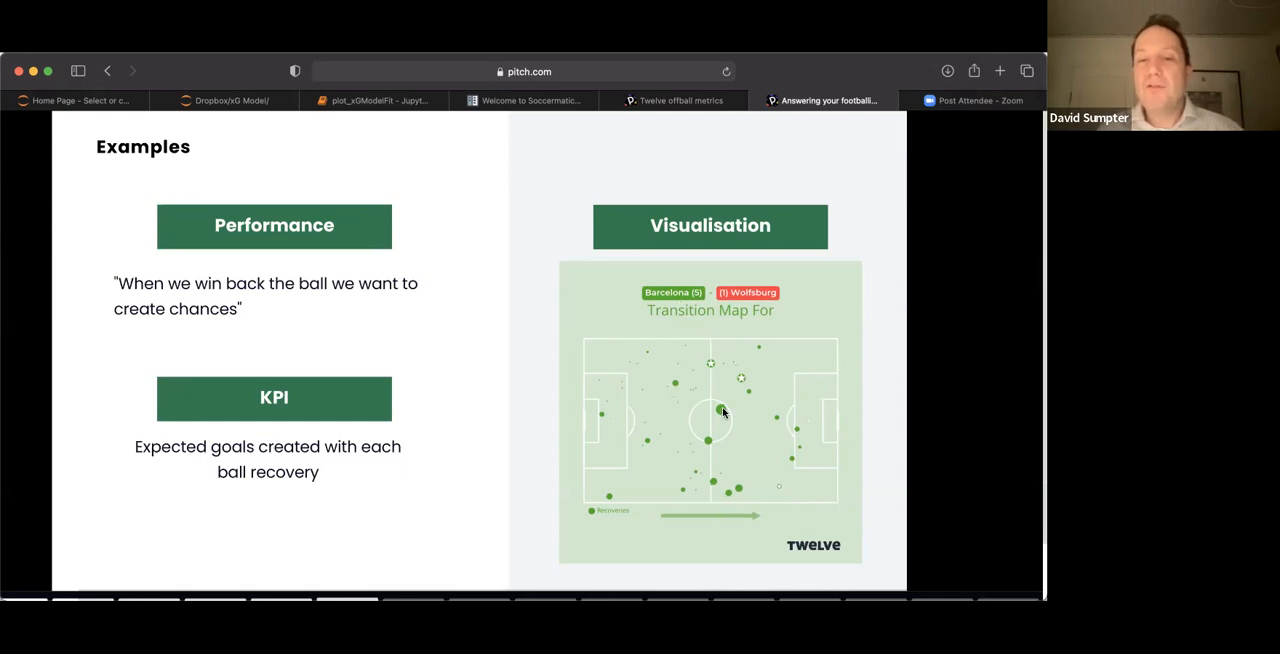
mouse_move(190, 185)
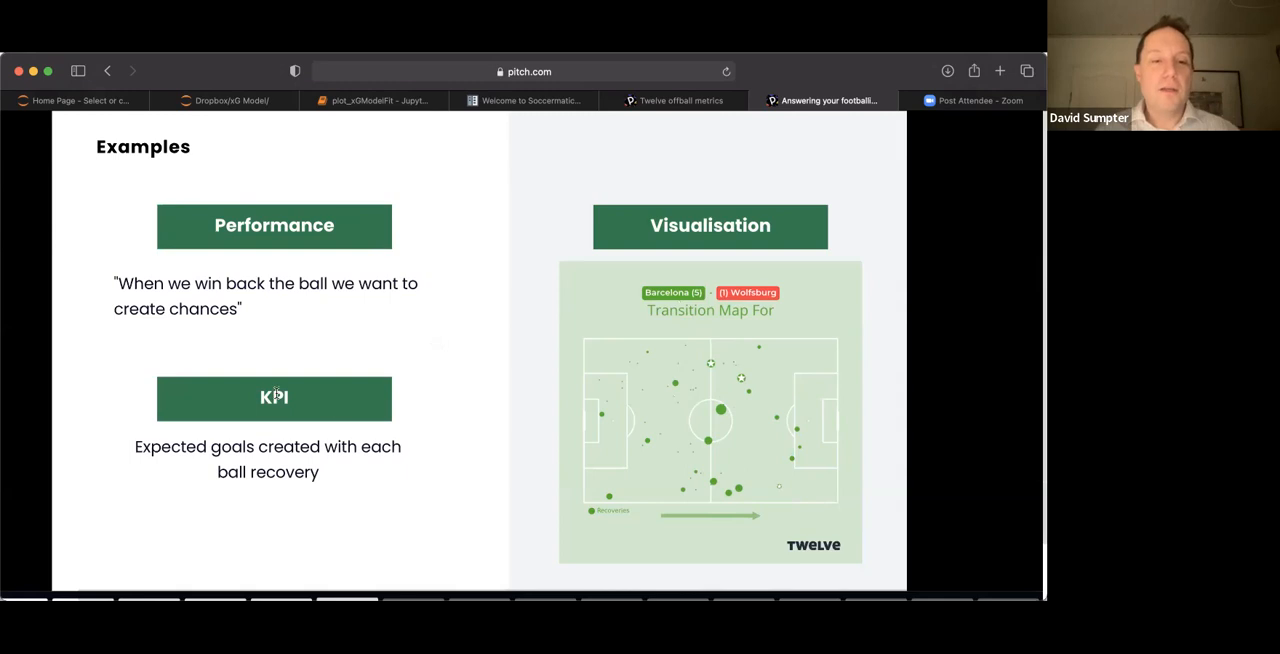
mouse_move(650, 428)
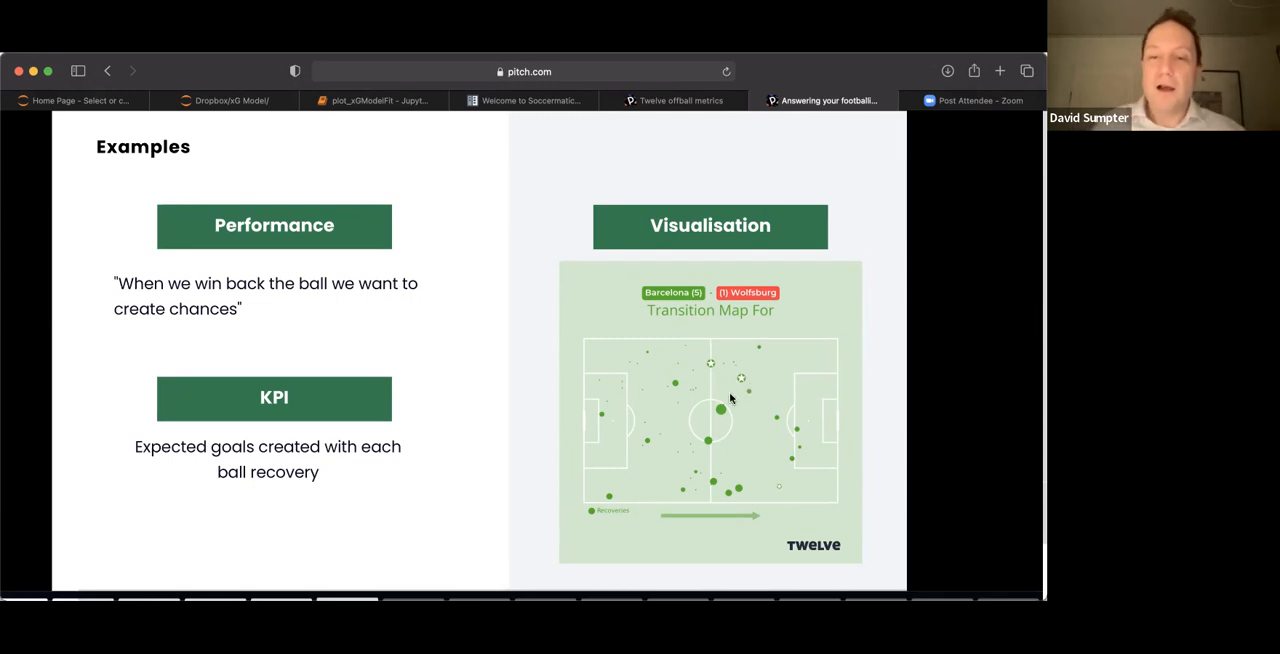
mouse_move(765, 458)
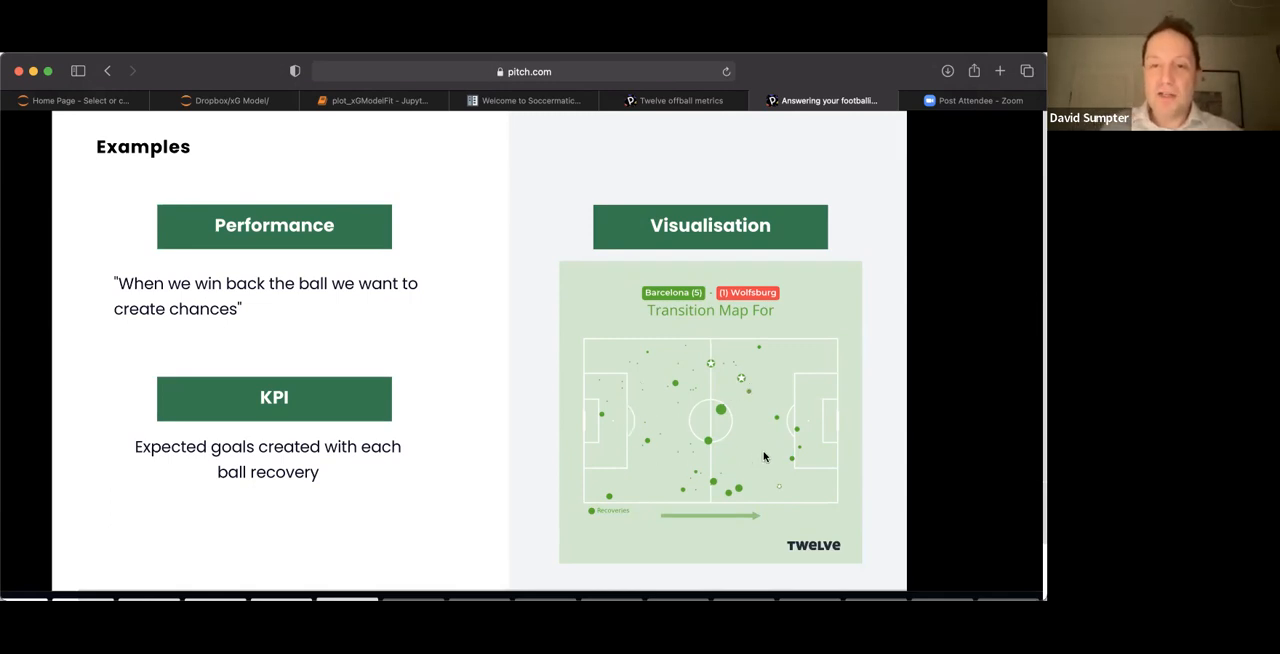
mouse_move(665, 443)
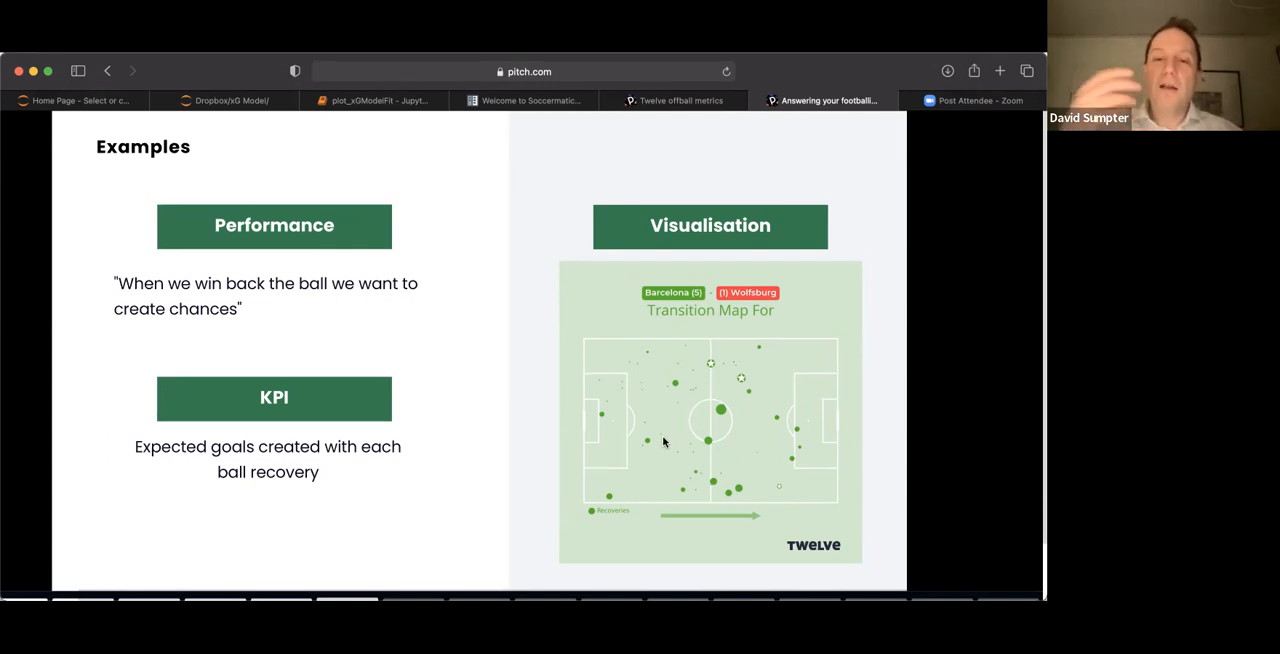
mouse_move(641, 447)
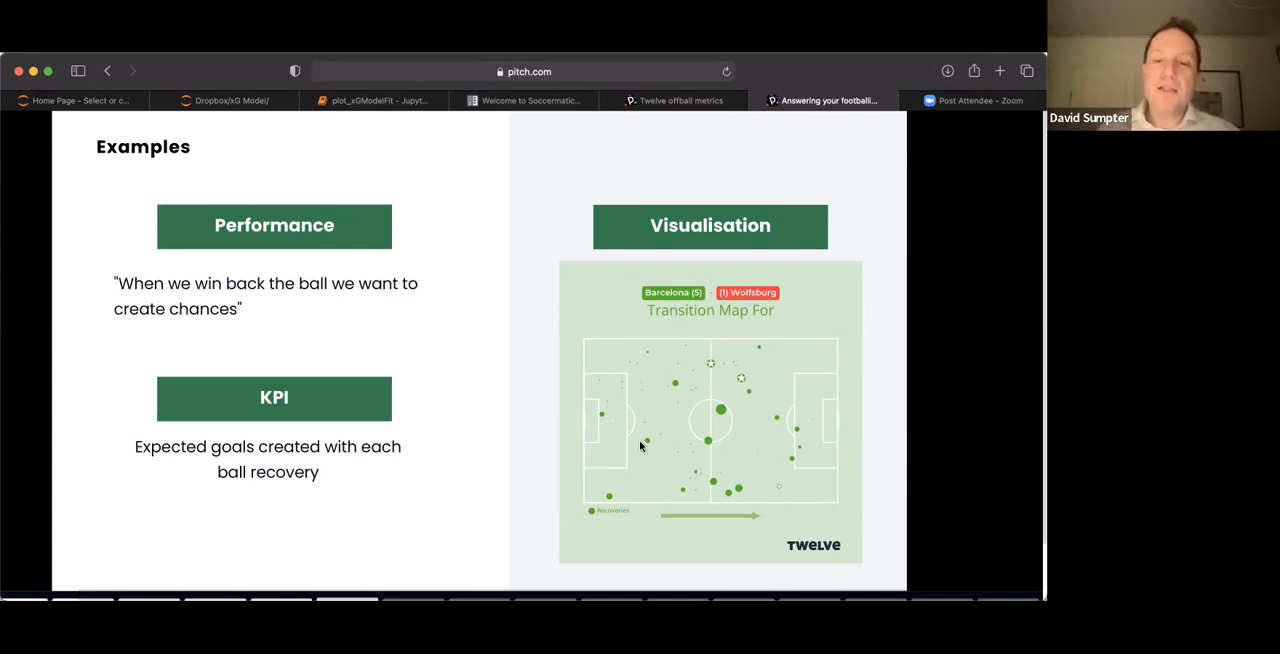